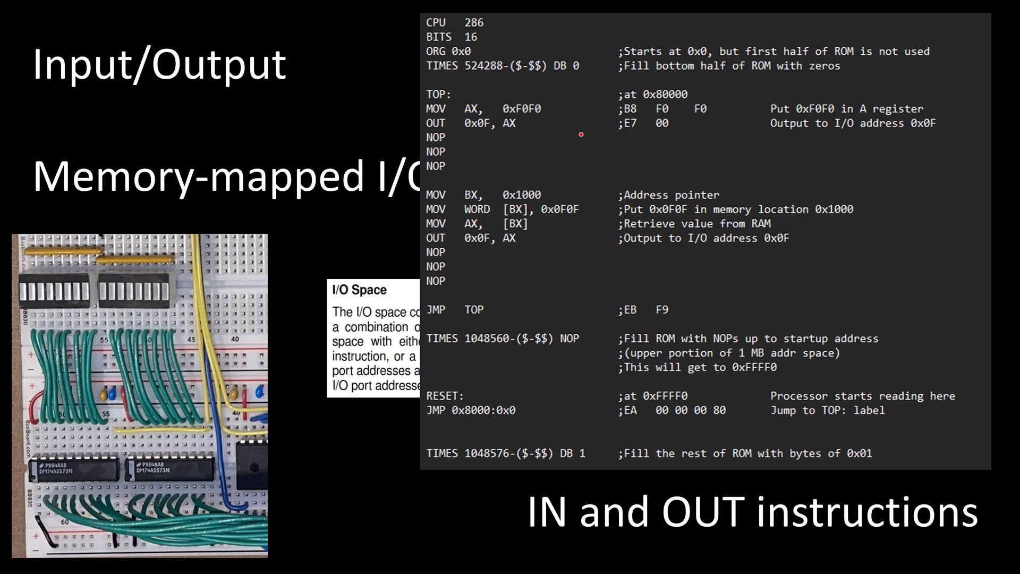
pyautogui.moveTo(379, 444)
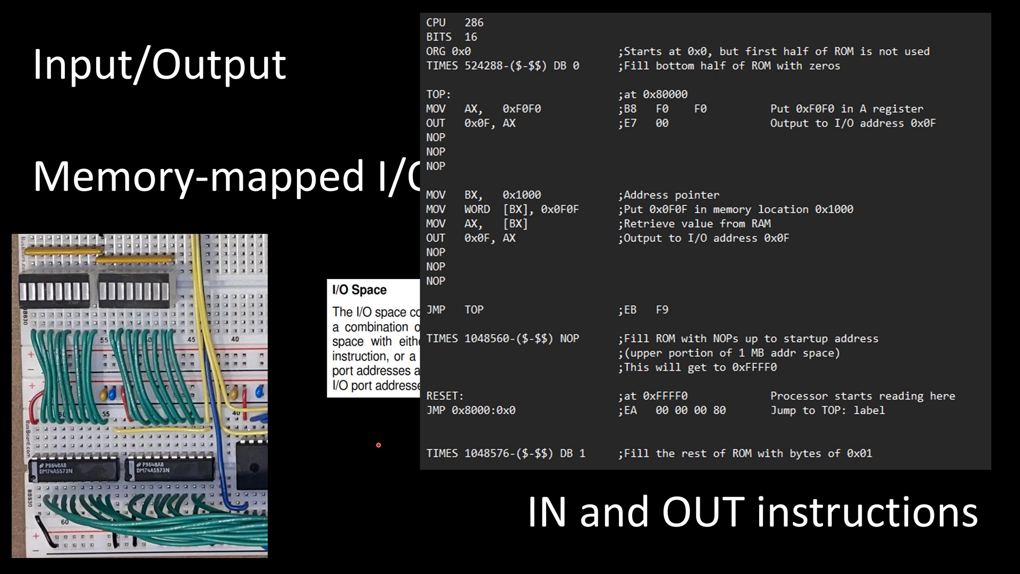
# - Mark in red the DB 0 line that zero-fills the ROM's bottom half
pyautogui.moveTo(622, 404); pyautogui.dragTo(693, 404)
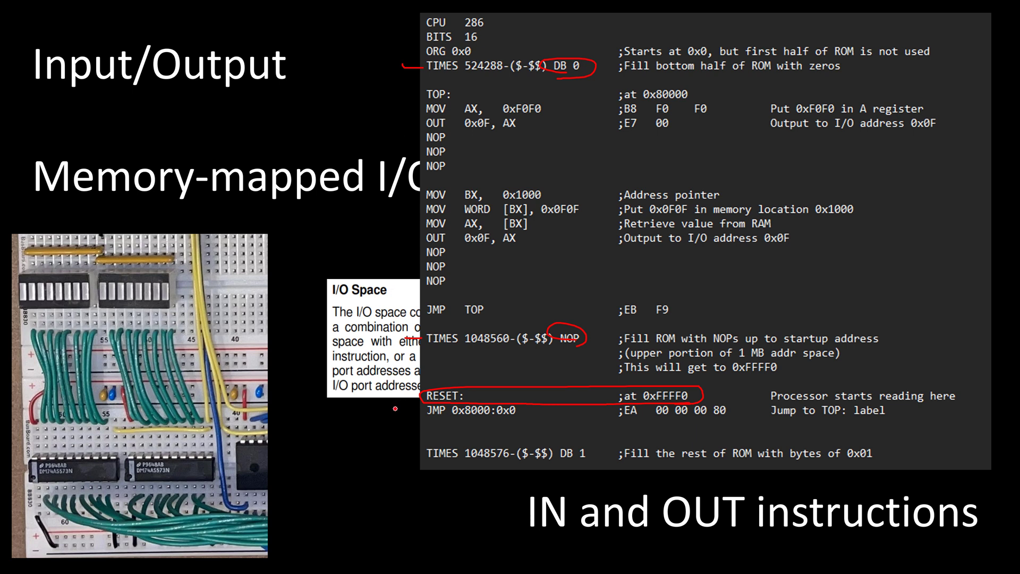
pyautogui.moveTo(408, 410)
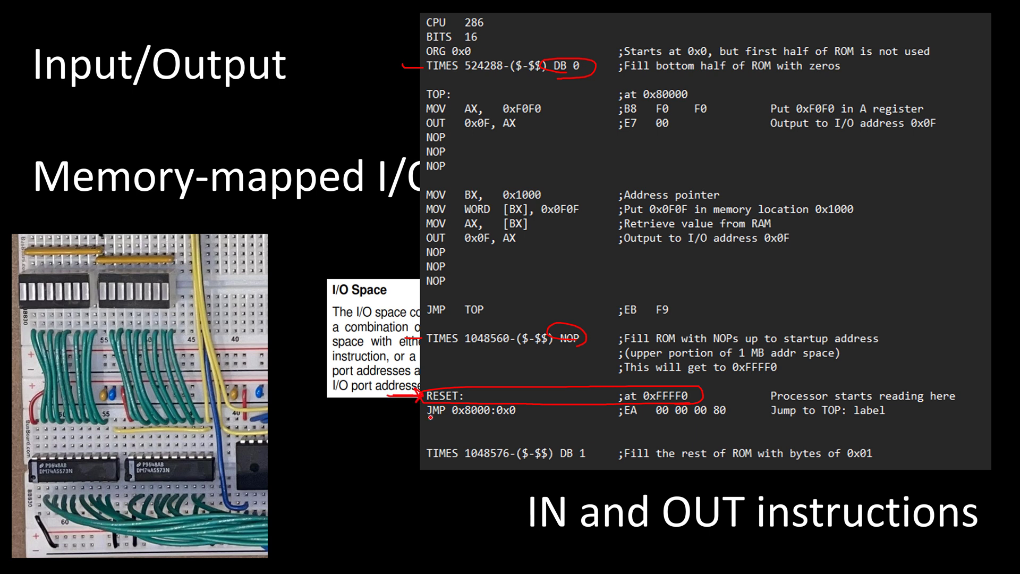
# - Arrow the TOP label, trace the reset jump up to TOP, and mark the OUT loop back
pyautogui.moveTo(426, 423); pyautogui.dragTo(514, 422)
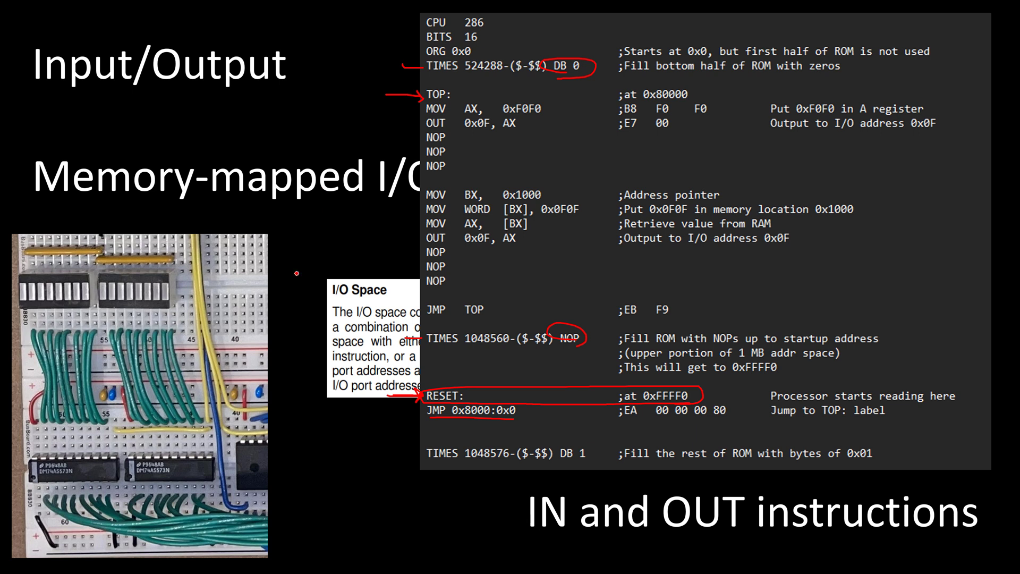
pyautogui.moveTo(359, 112)
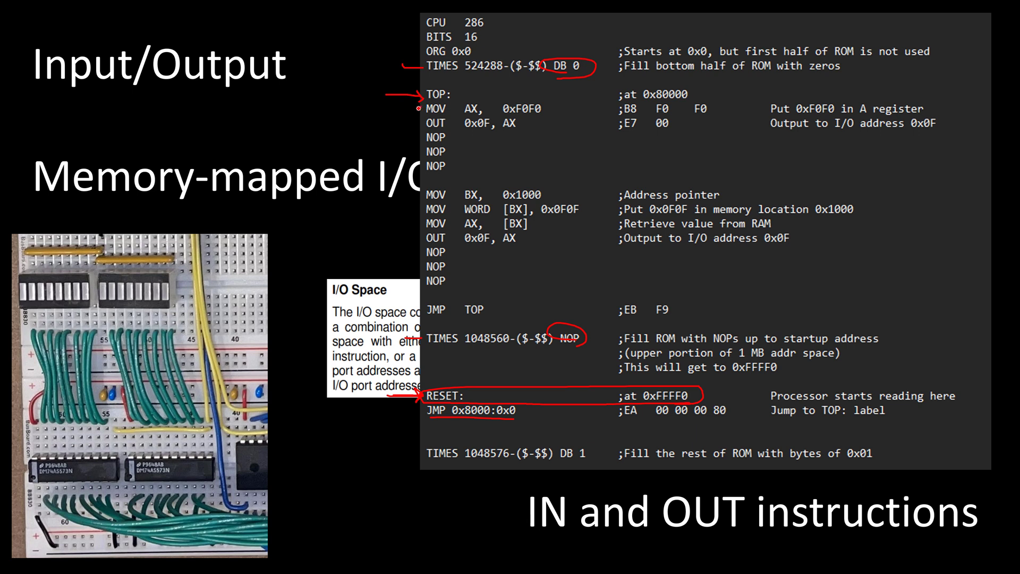
pyautogui.moveTo(422, 98); pyautogui.dragTo(422, 306)
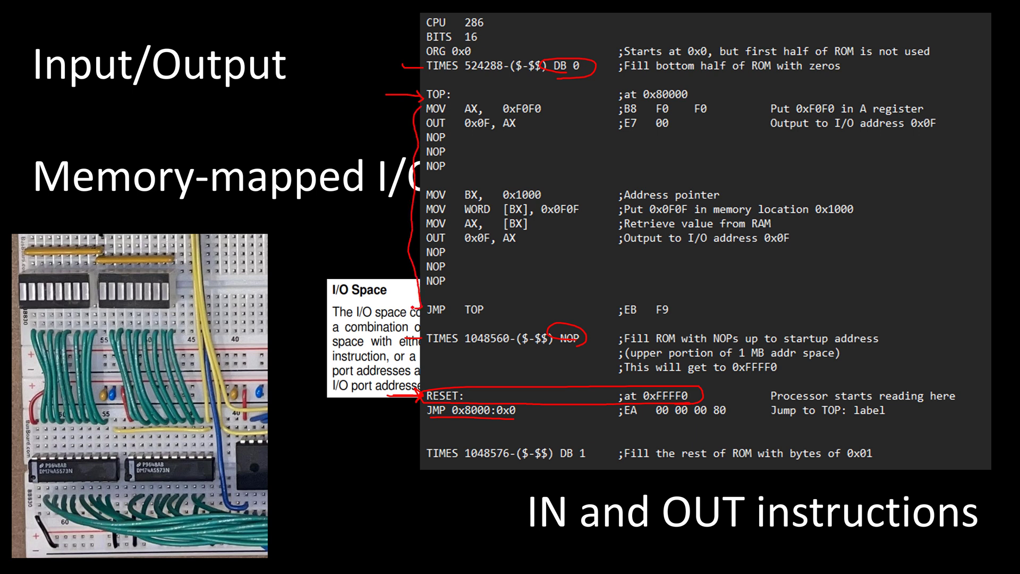
pyautogui.moveTo(410, 306); pyautogui.dragTo(397, 134)
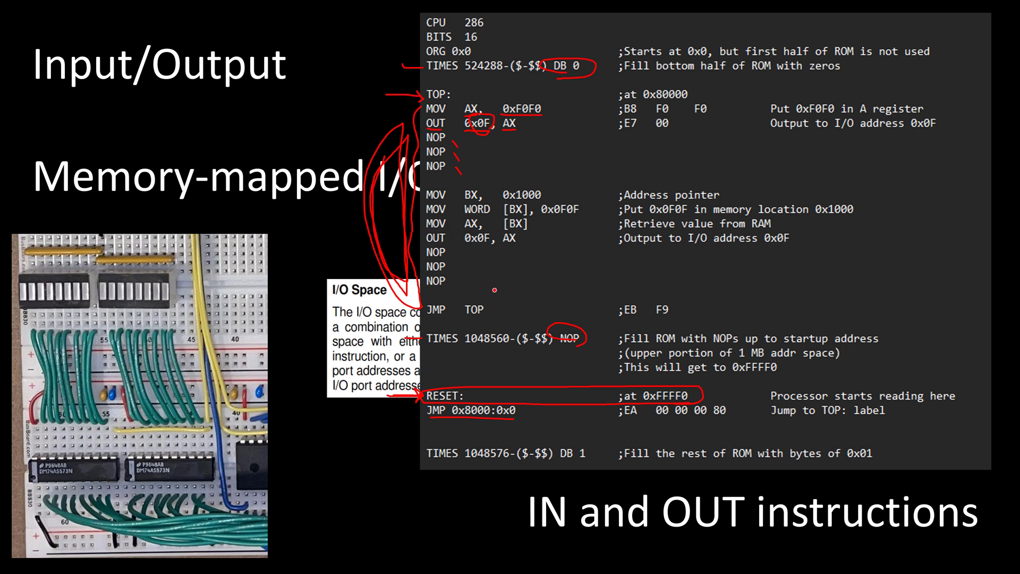
pyautogui.moveTo(461, 216)
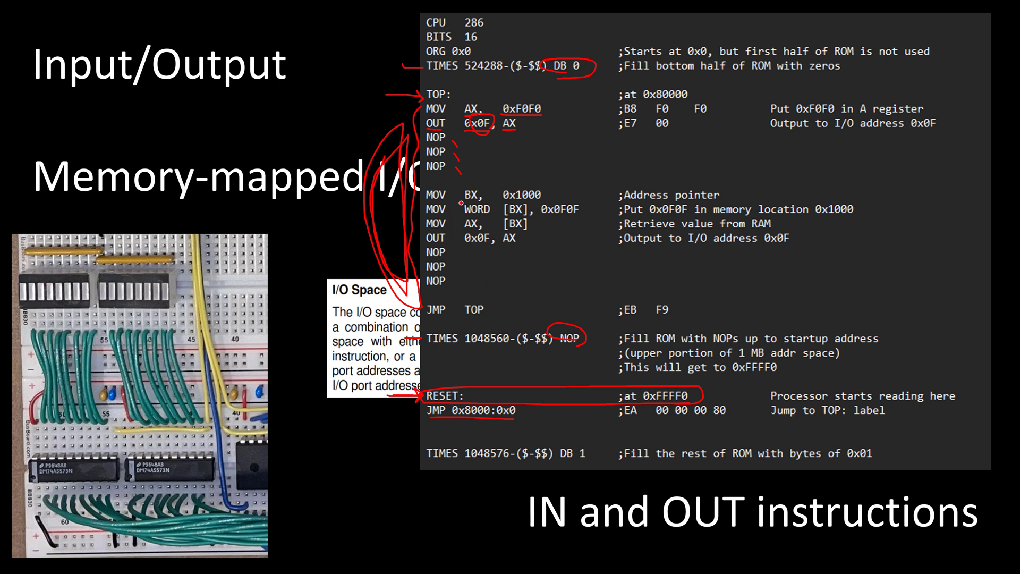